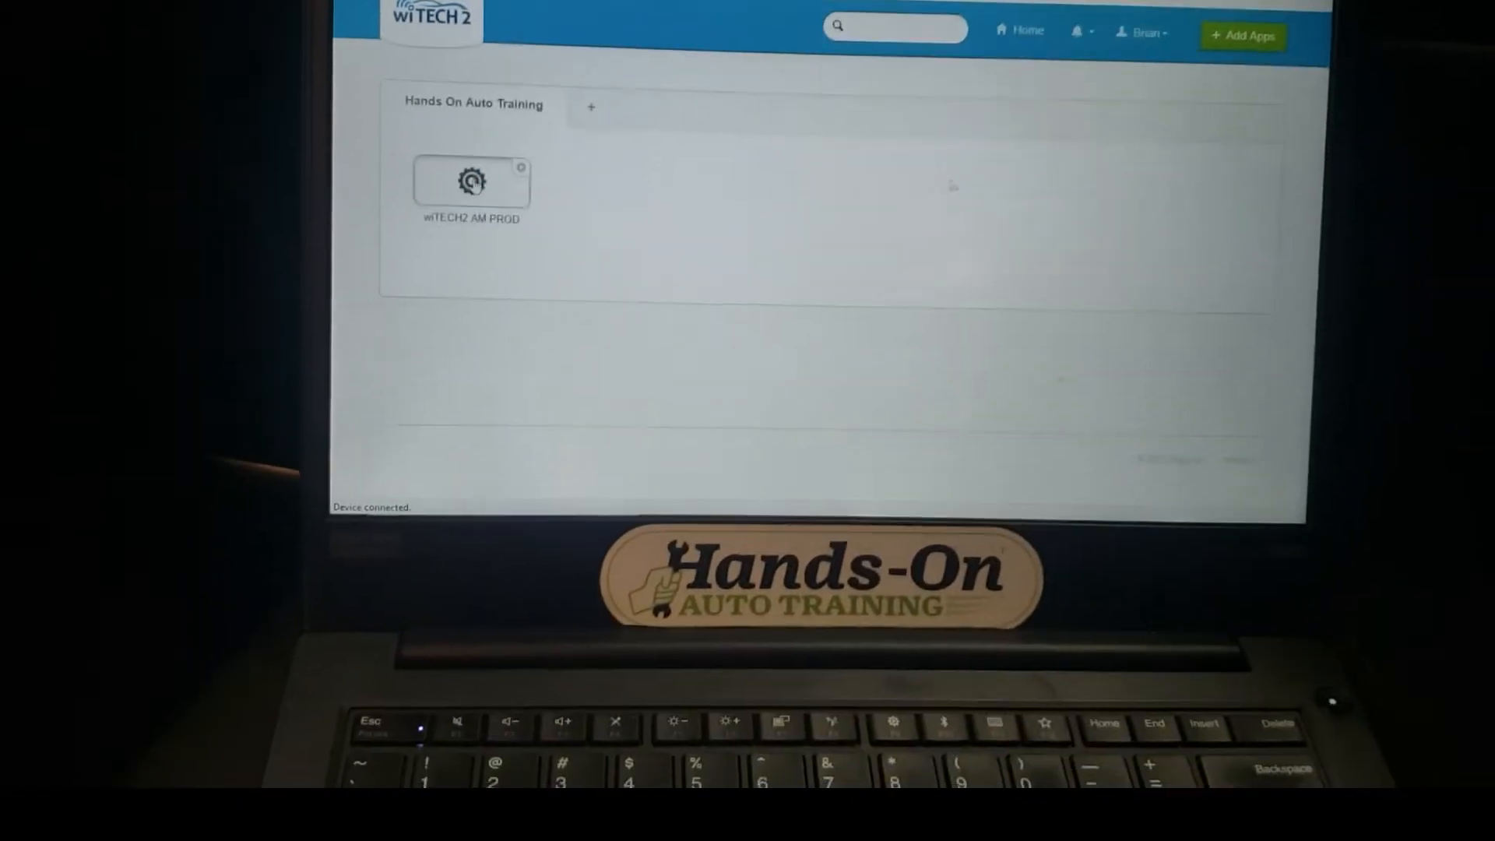
# - Launch the wiTECH2 AM PROD app to connect to the 2020 Chrysler 300's topology
pyautogui.click(470, 182)
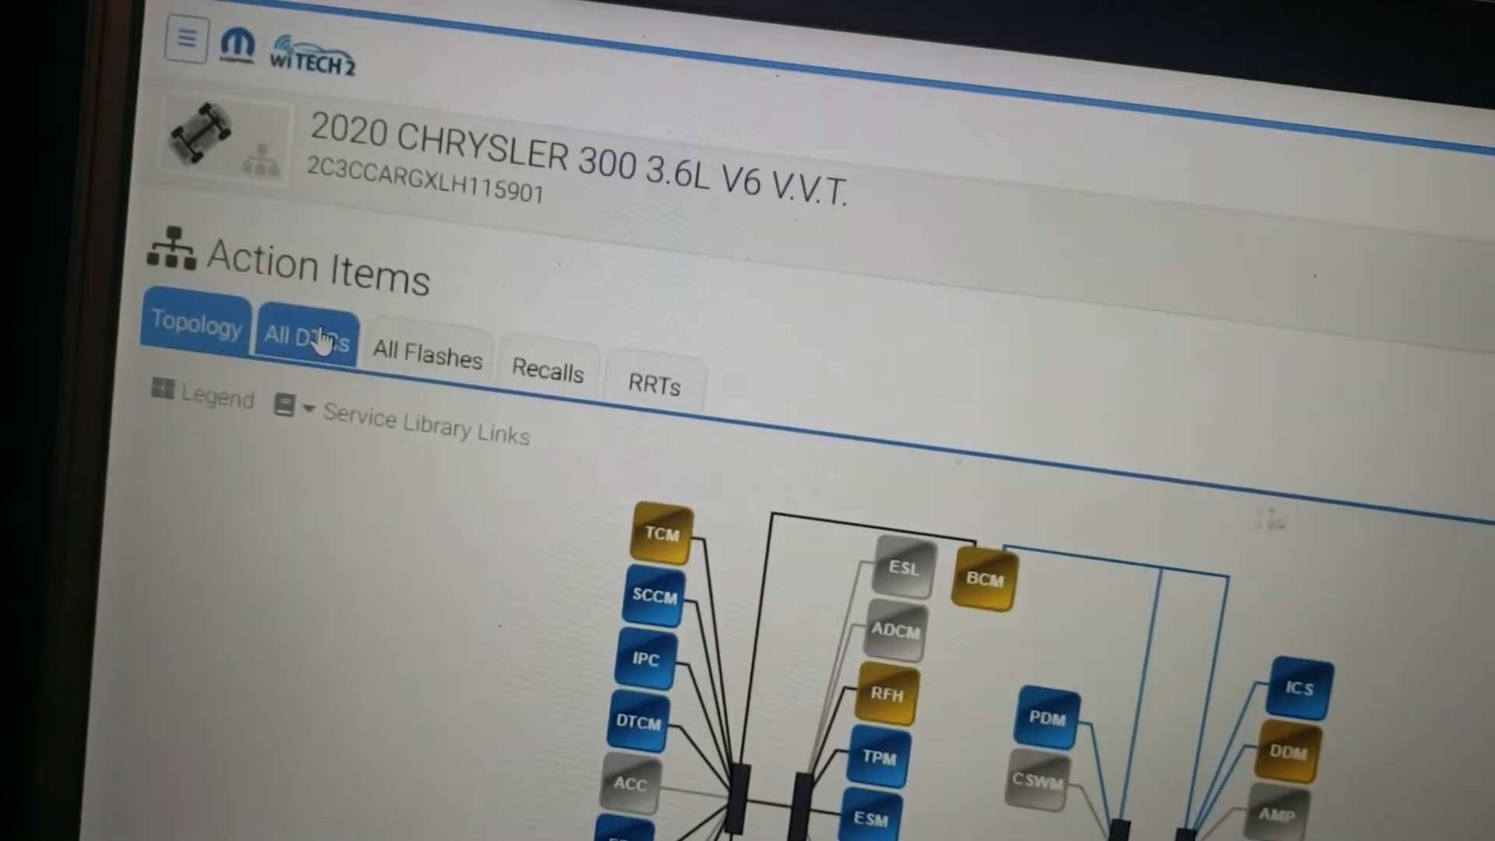
# - Show All DTCs and scroll through the vehicle's trouble code list
pyautogui.click(305, 341)
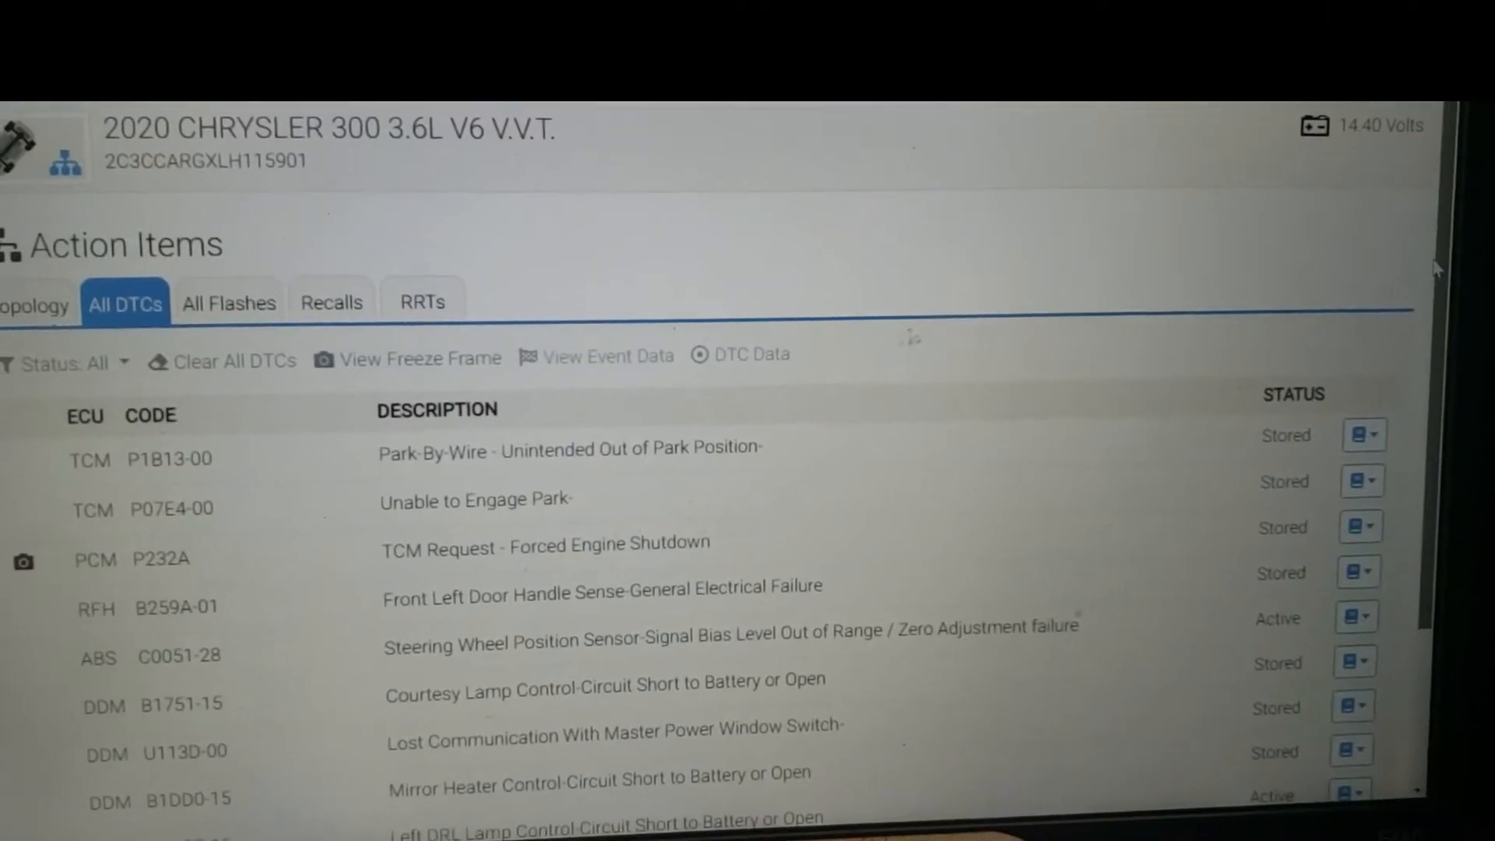
pyautogui.scroll(-3)
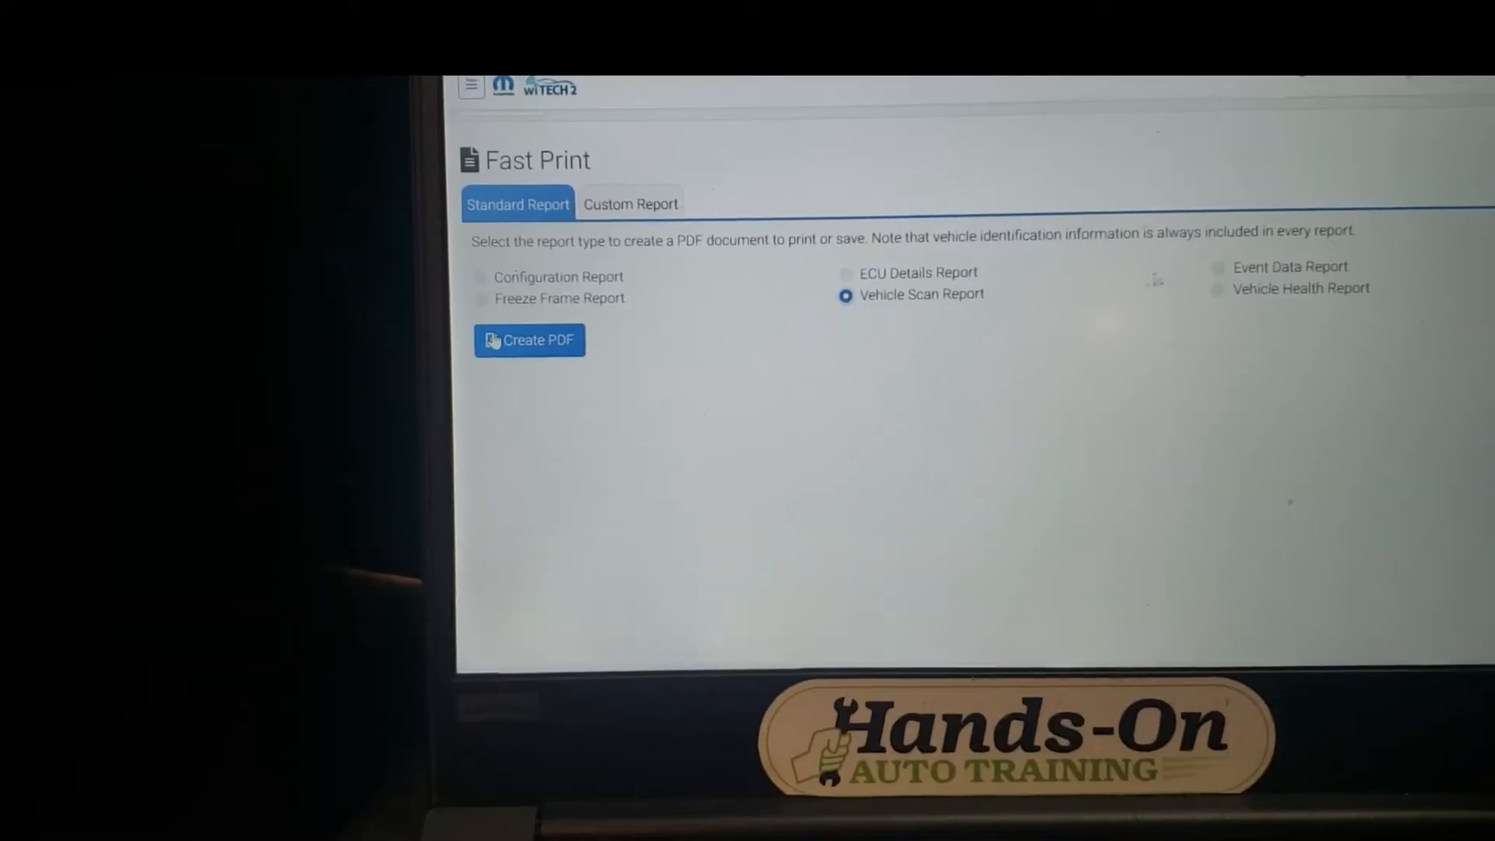
# - Leave Fast Print and return to the Action Items Topology view
pyautogui.click(529, 340)
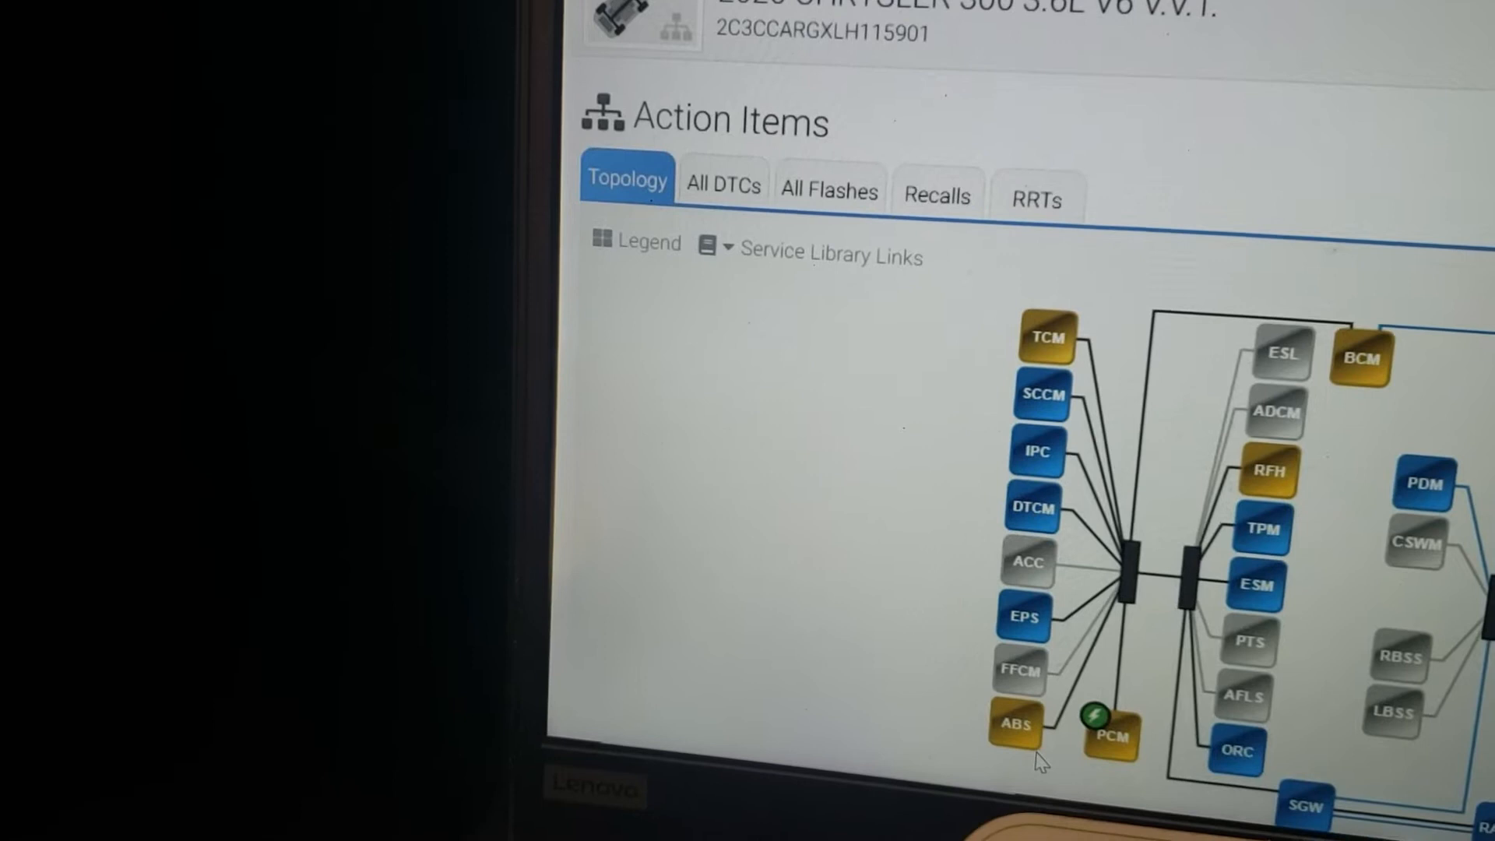
# - Open the ABS module's Misc Functions and launch ABS Initialization
pyautogui.click(1015, 724)
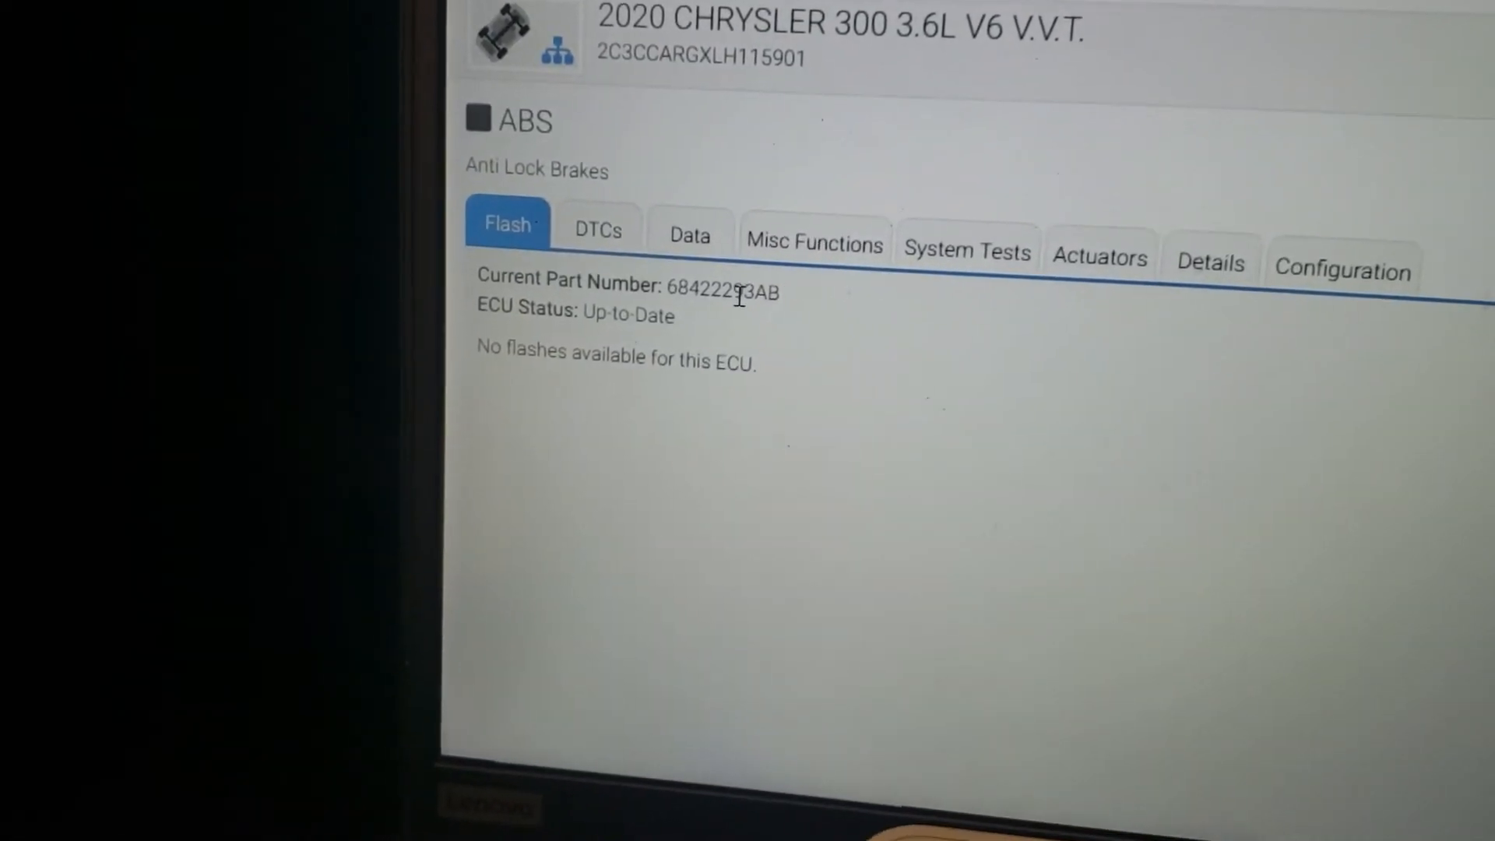
pyautogui.click(813, 242)
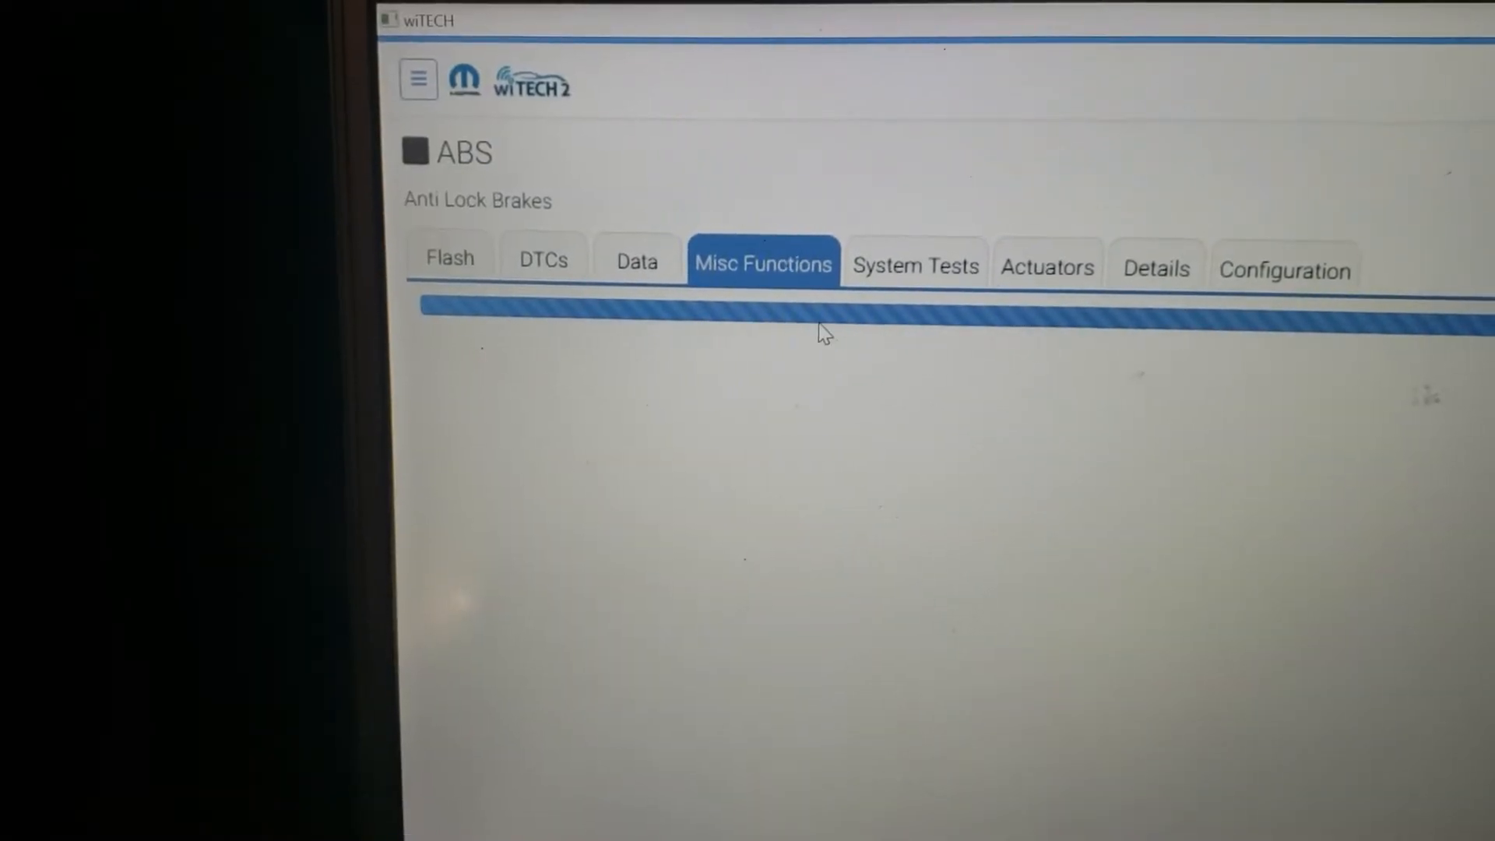
pyautogui.click(915, 267)
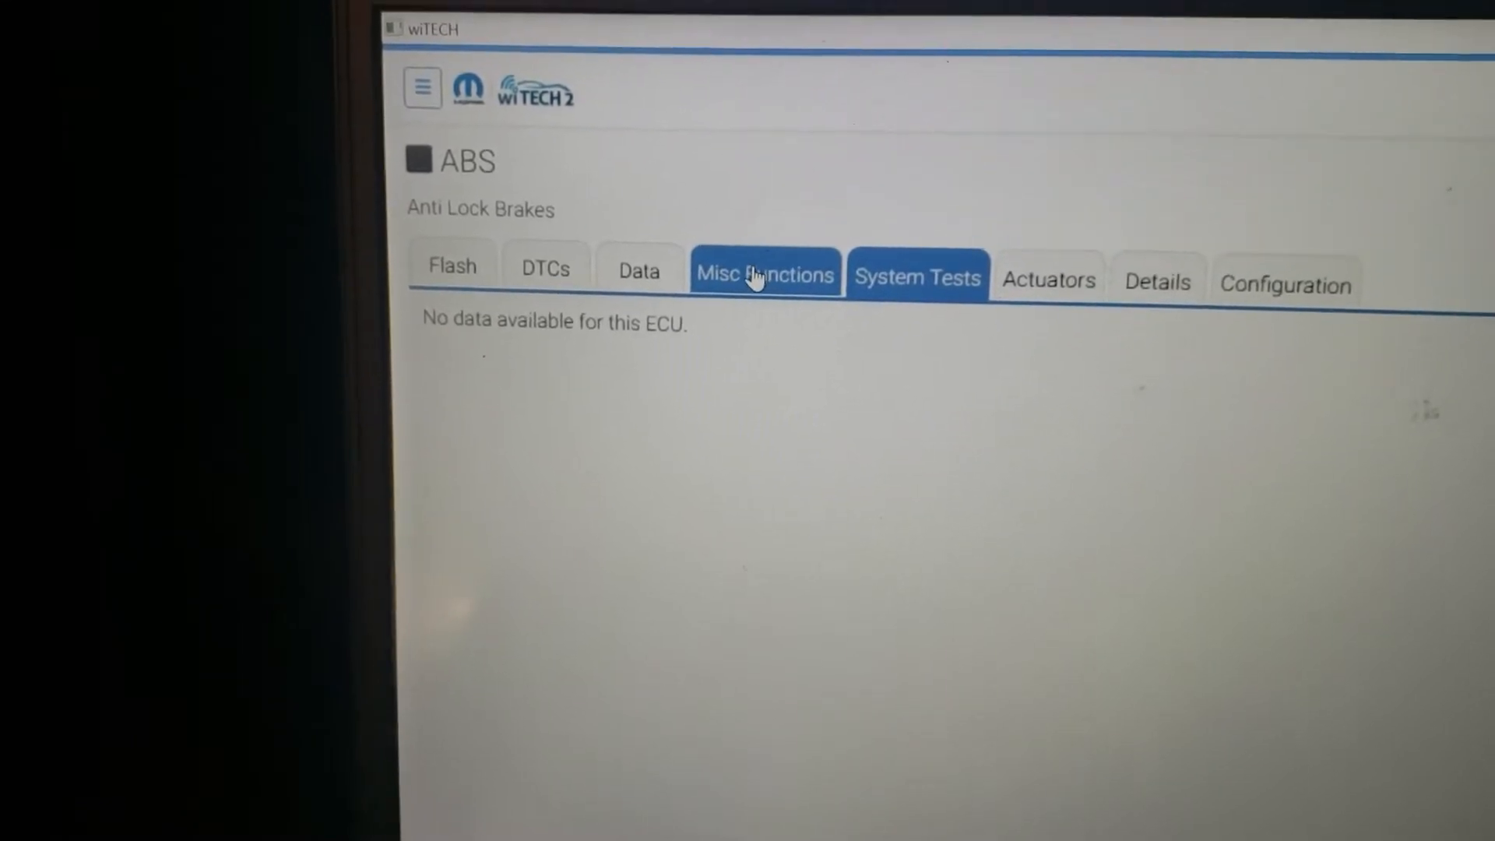
pyautogui.click(765, 272)
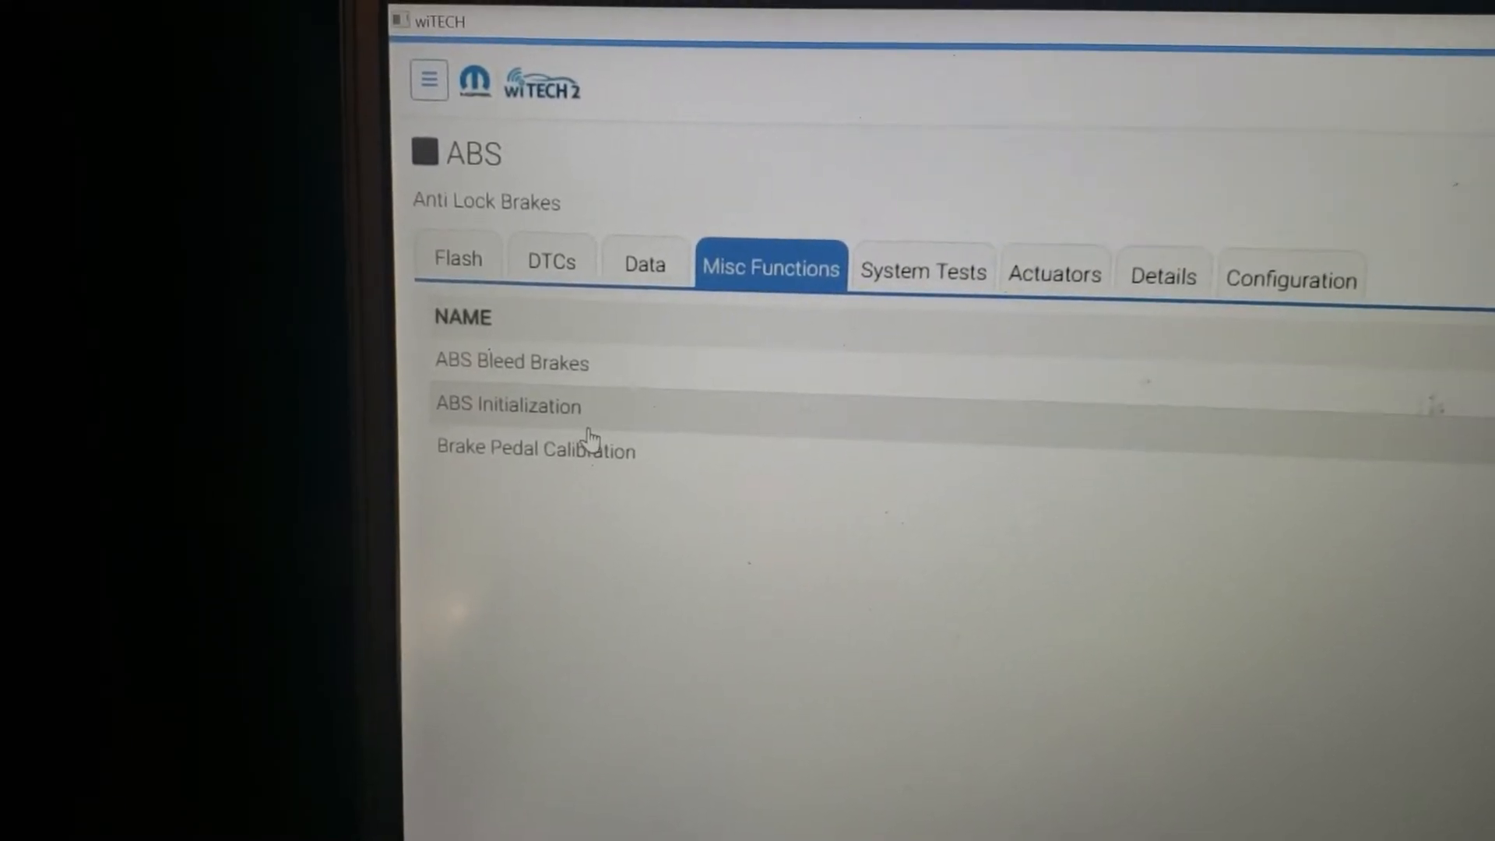
pyautogui.click(509, 404)
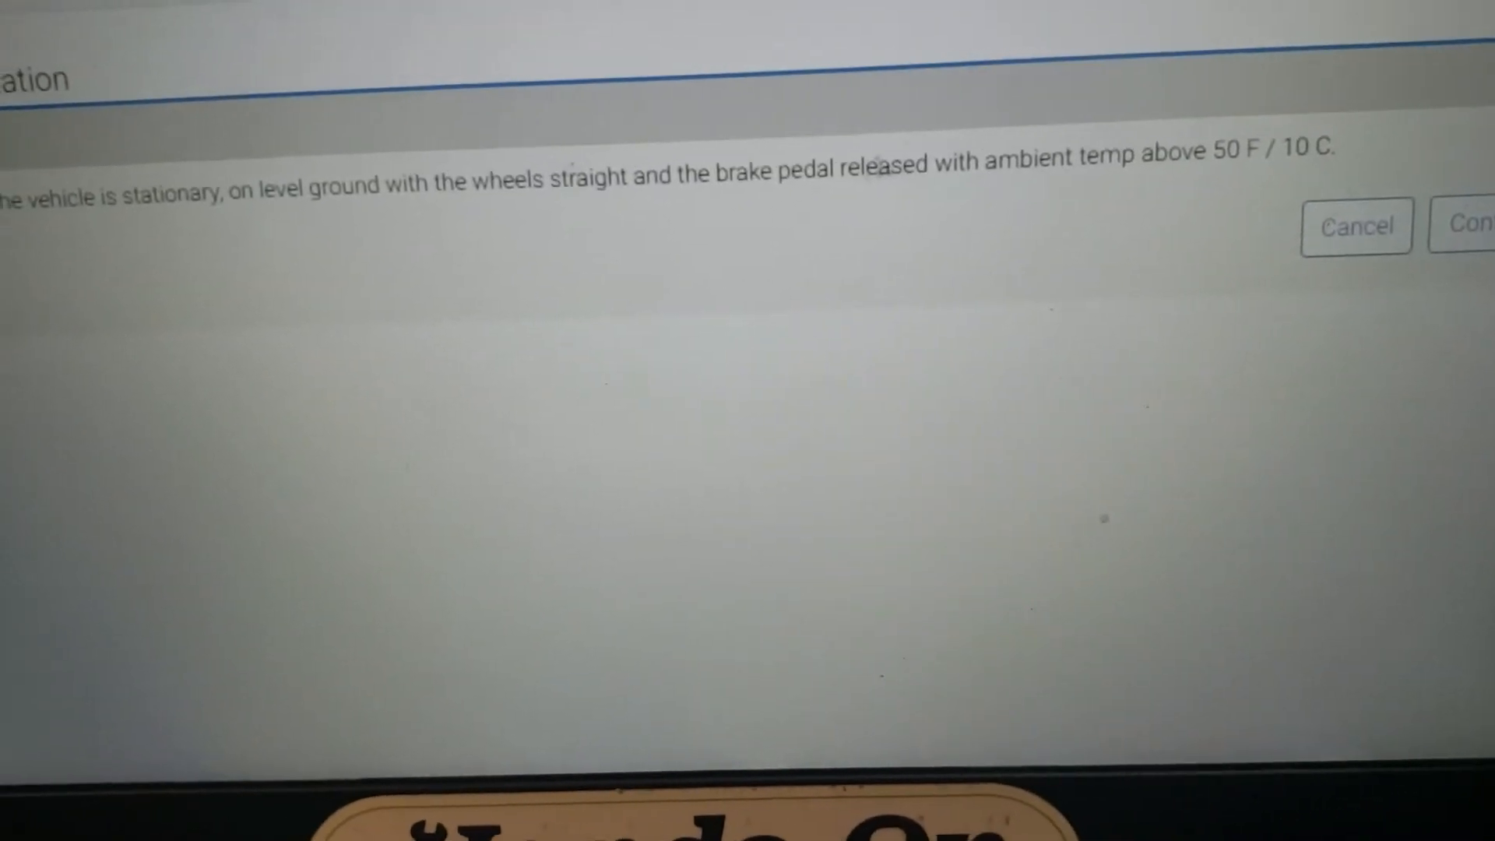
# - Confirm preconditions, then run G-sensor and inlet/pilot valve calibrations
pyautogui.click(1344, 217)
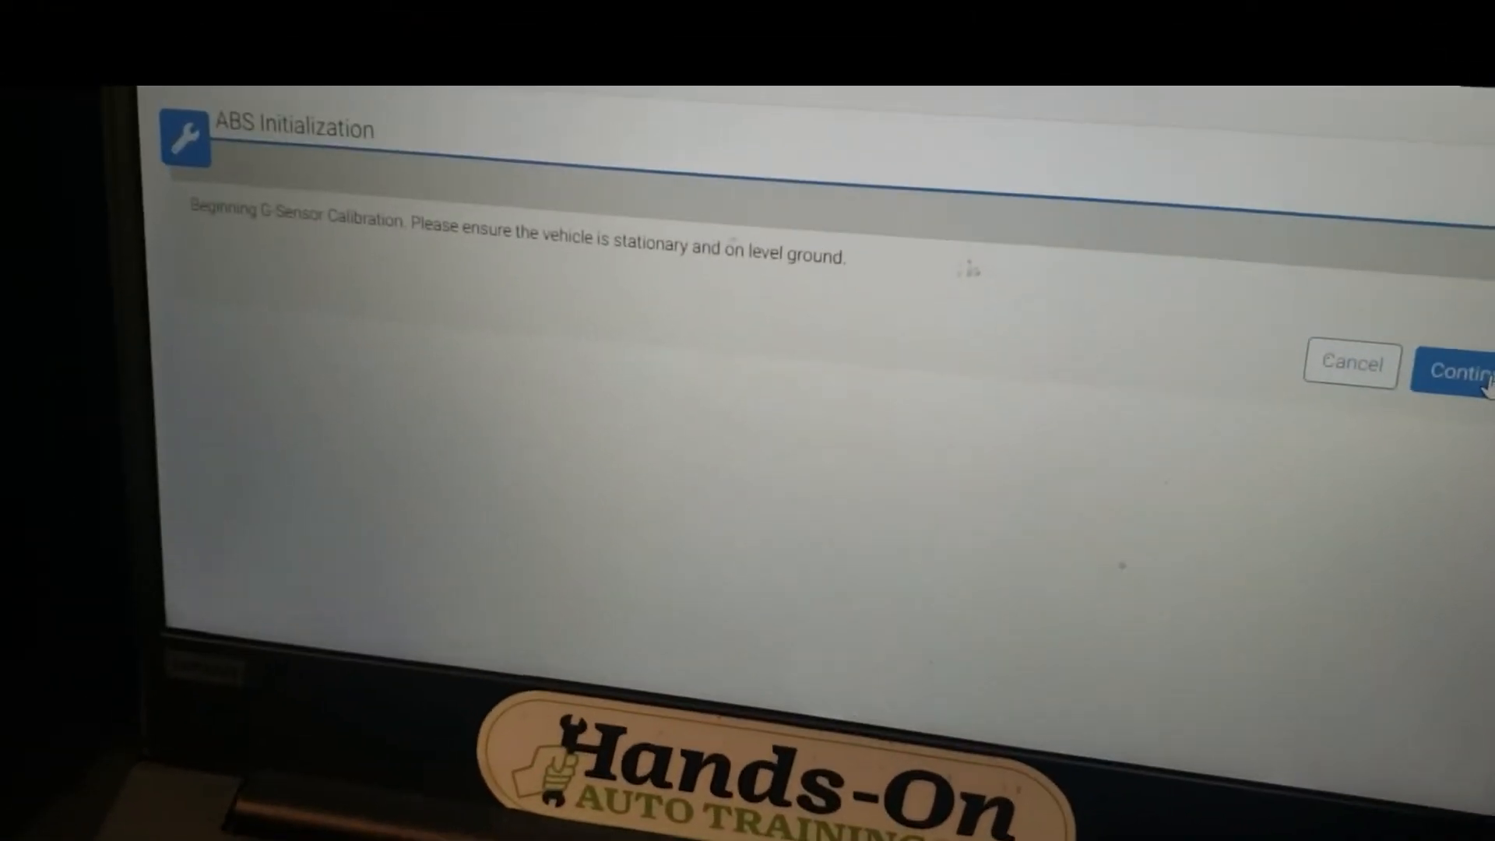
pyautogui.click(1469, 370)
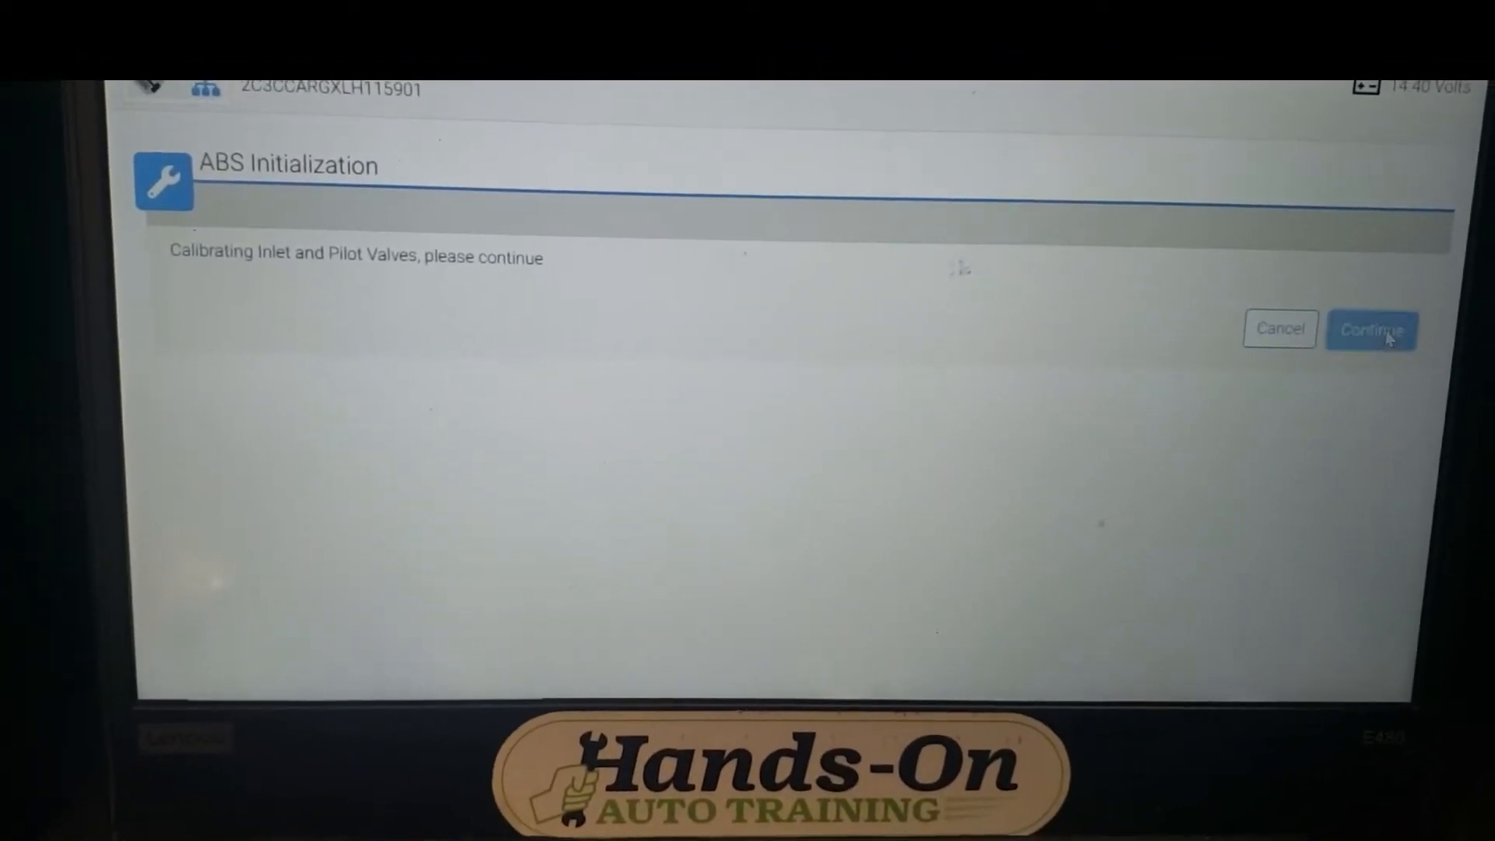
pyautogui.click(1371, 328)
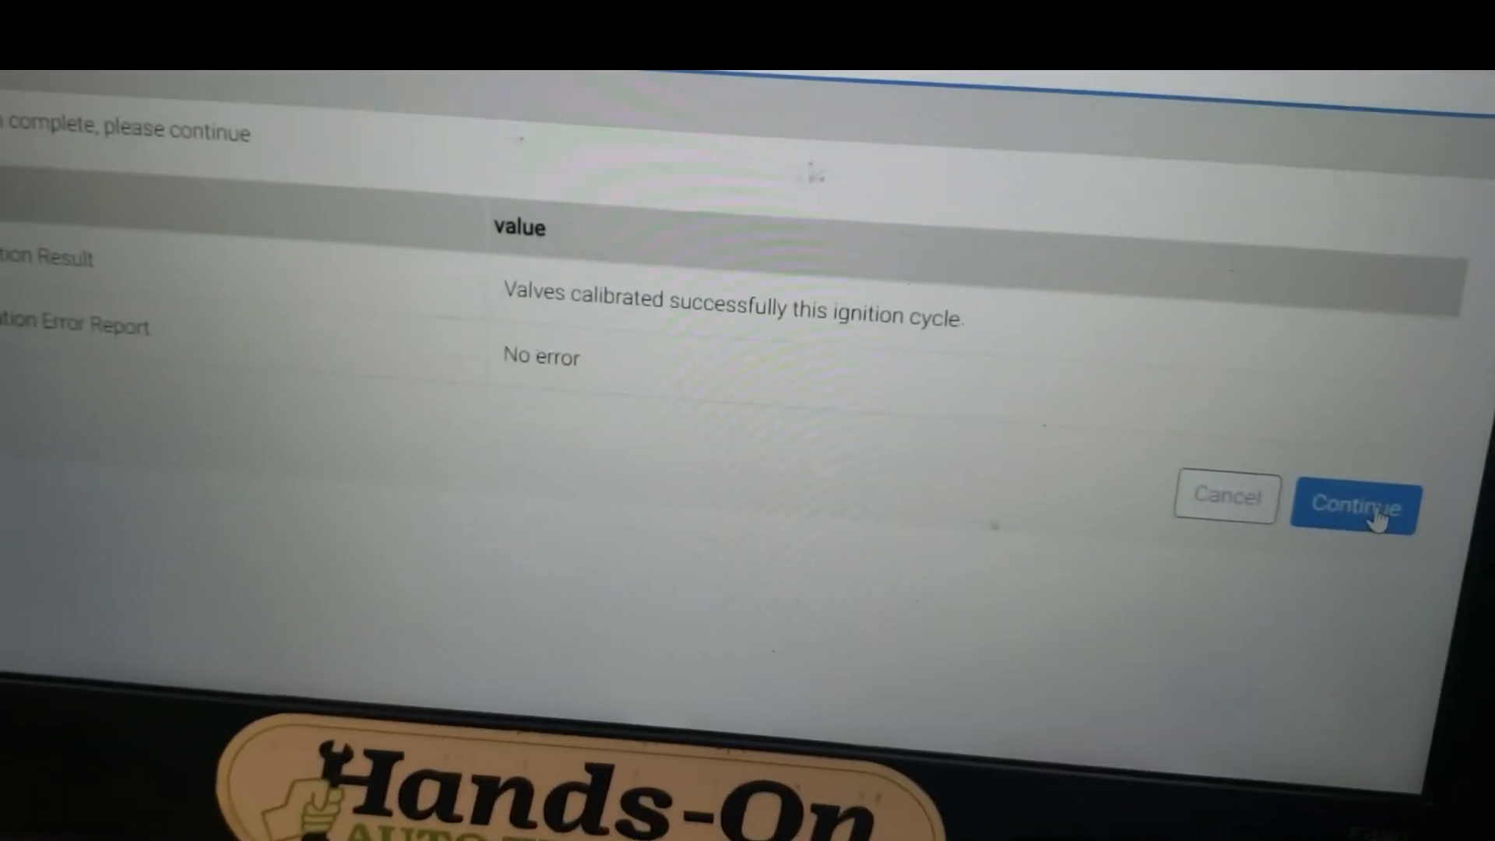
# - Accept the valve calibration result, confirm the ignition cycle, and close the test
pyautogui.click(1355, 506)
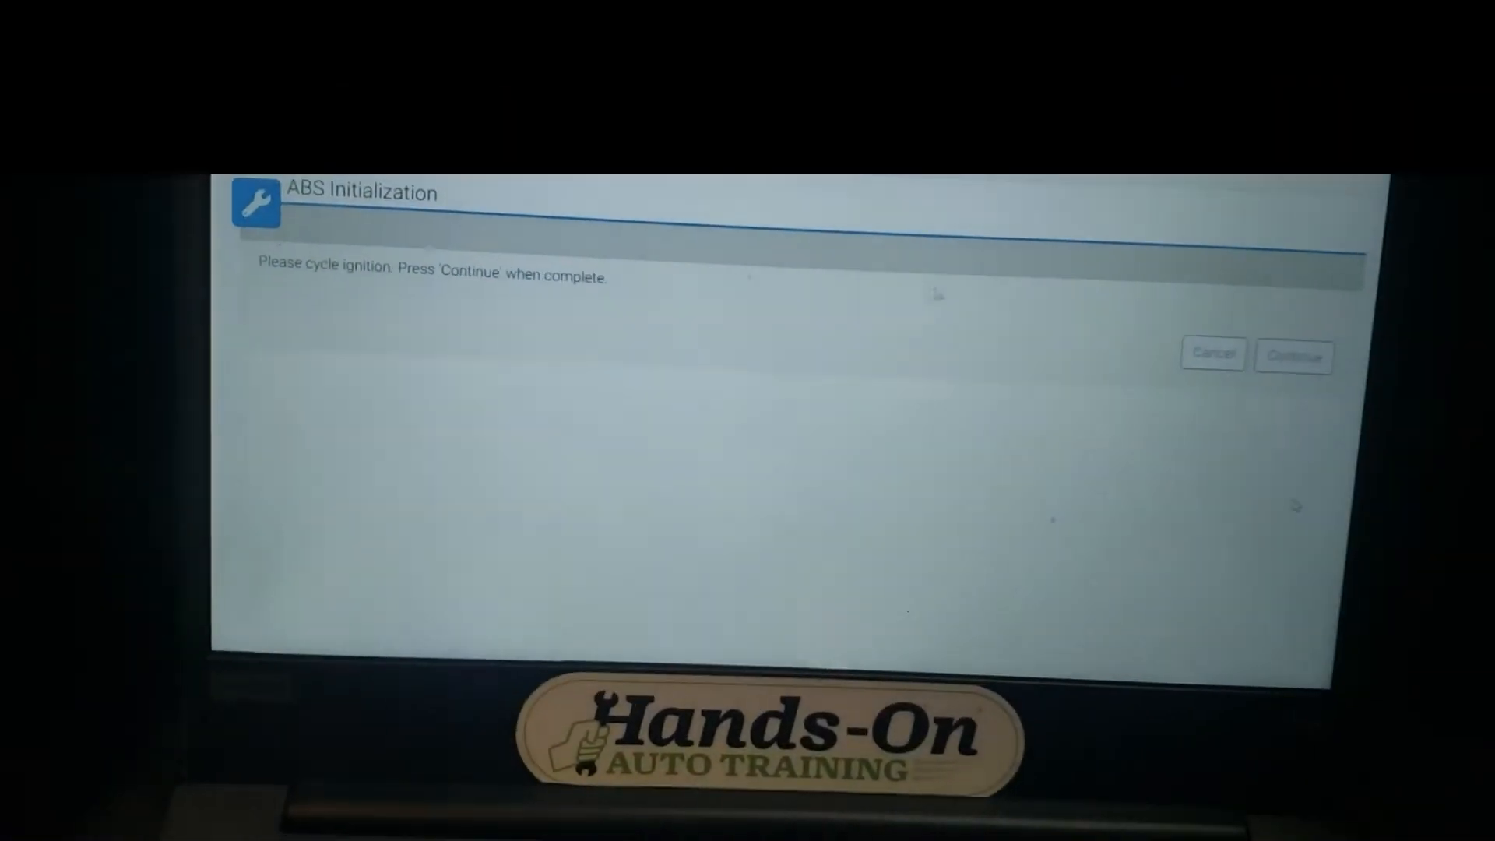
pyautogui.click(1291, 355)
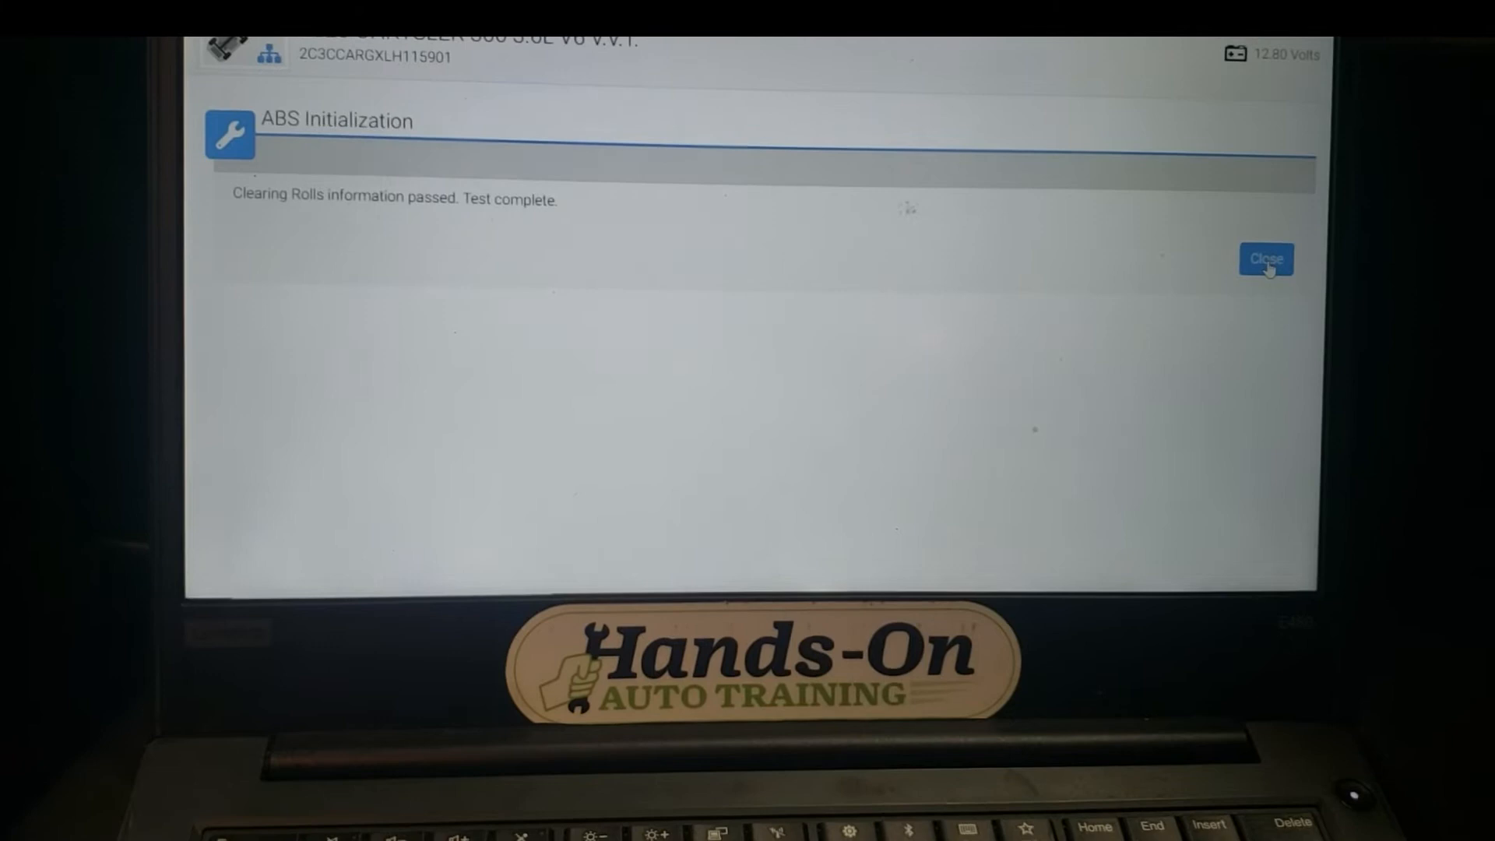
pyautogui.click(1267, 258)
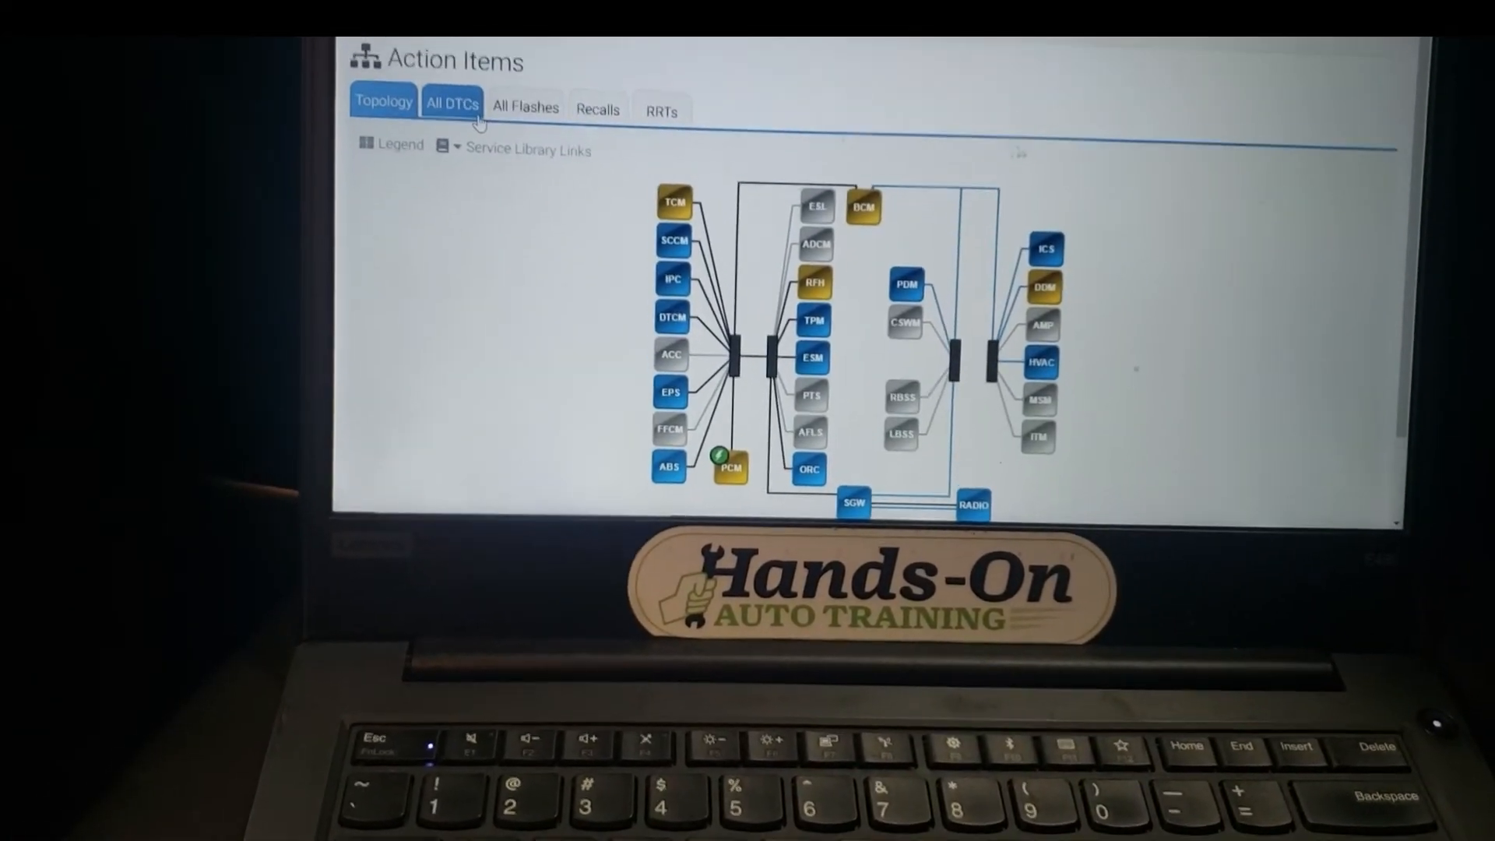
# - Show All DTCs and scroll the stored and active codes across modules
pyautogui.click(452, 102)
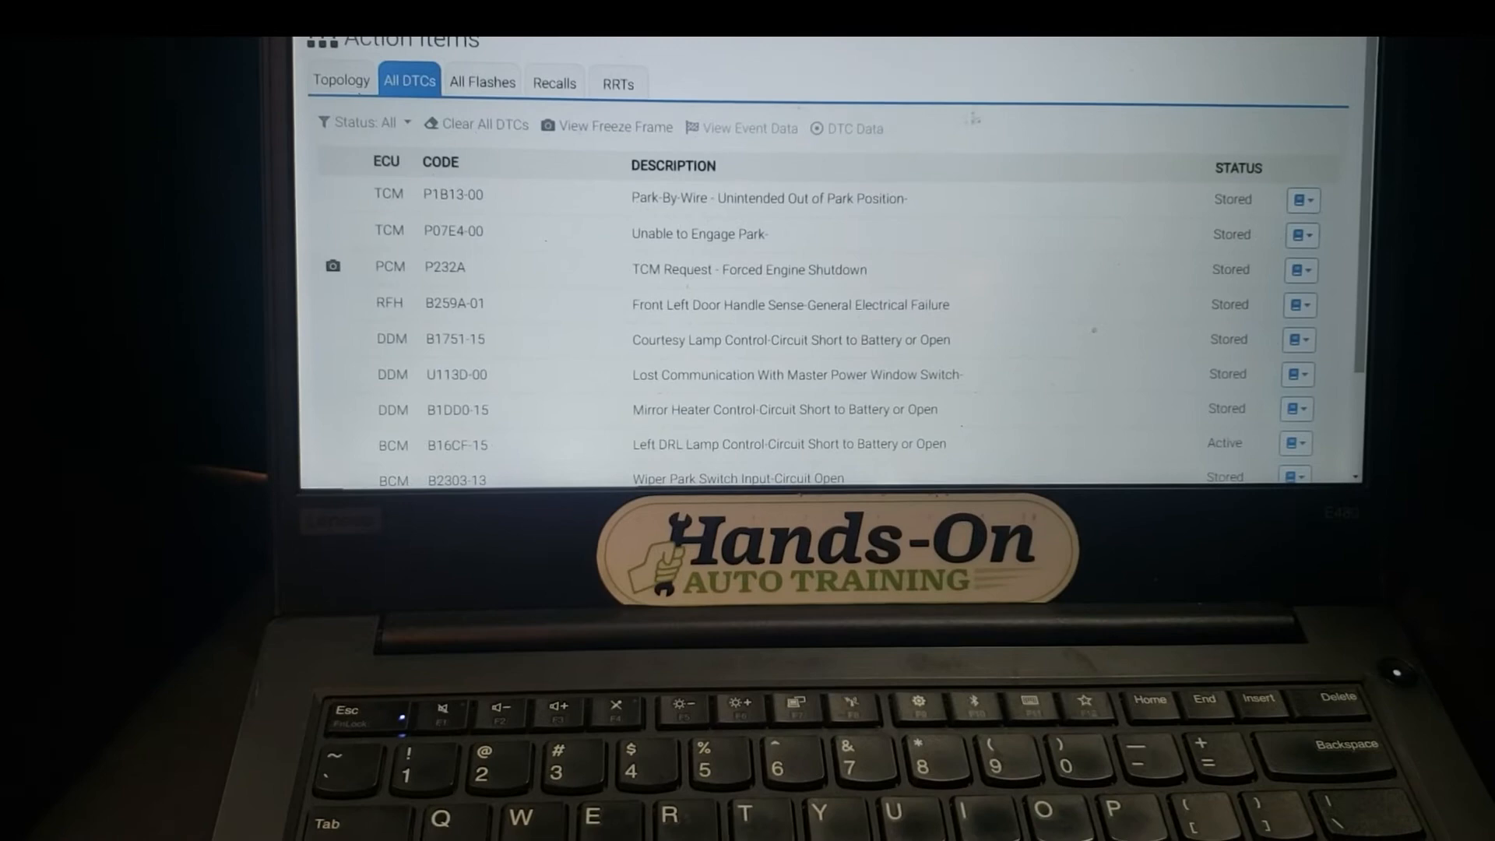
pyautogui.scroll(-3)
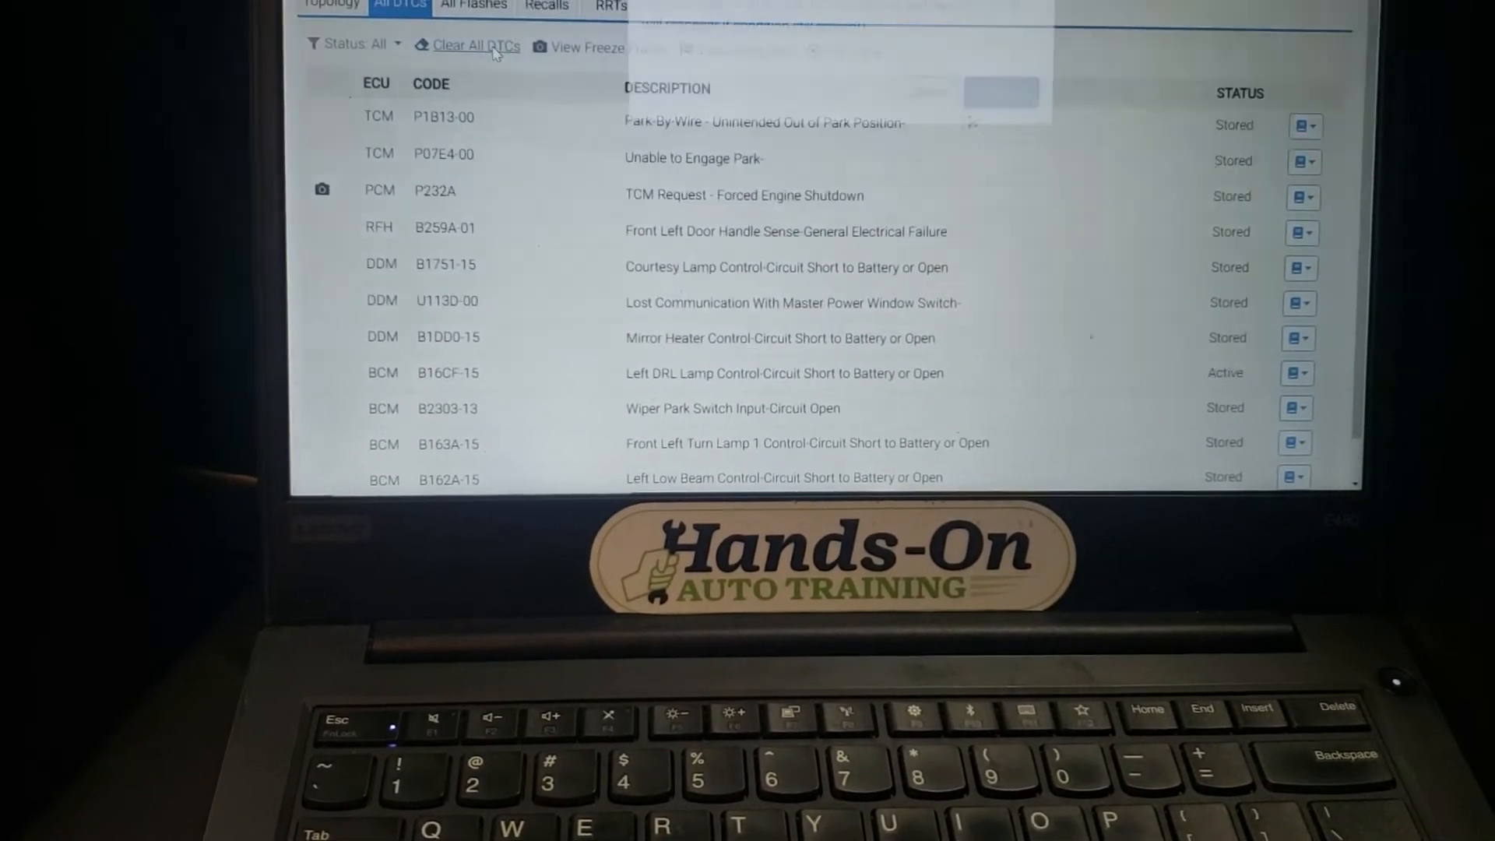
# - Confirm Clear All DTCs, dismiss the cleared notice, and return to topology
pyautogui.click(476, 46)
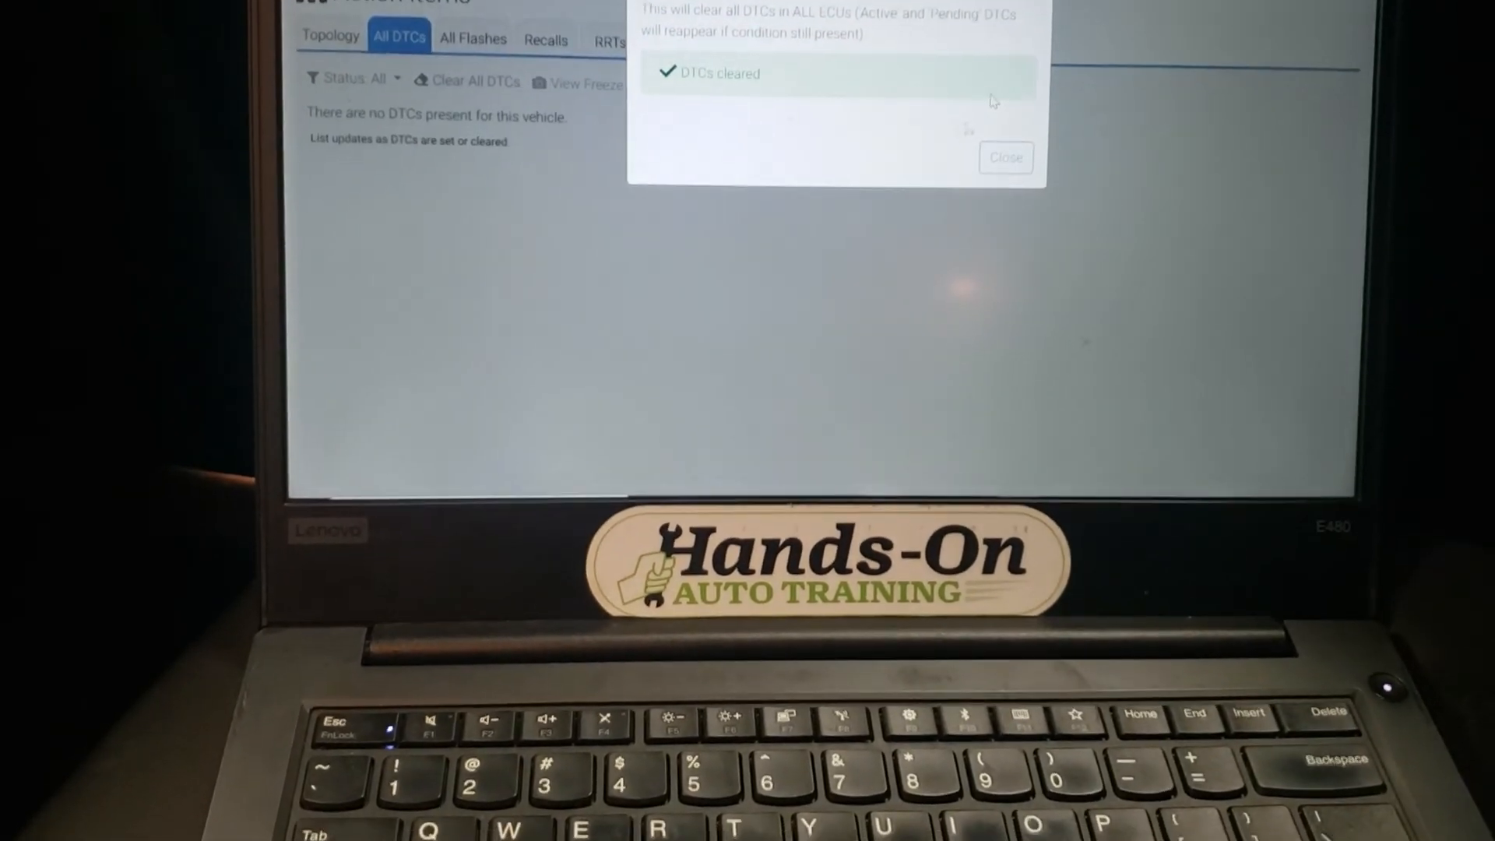
pyautogui.click(1005, 157)
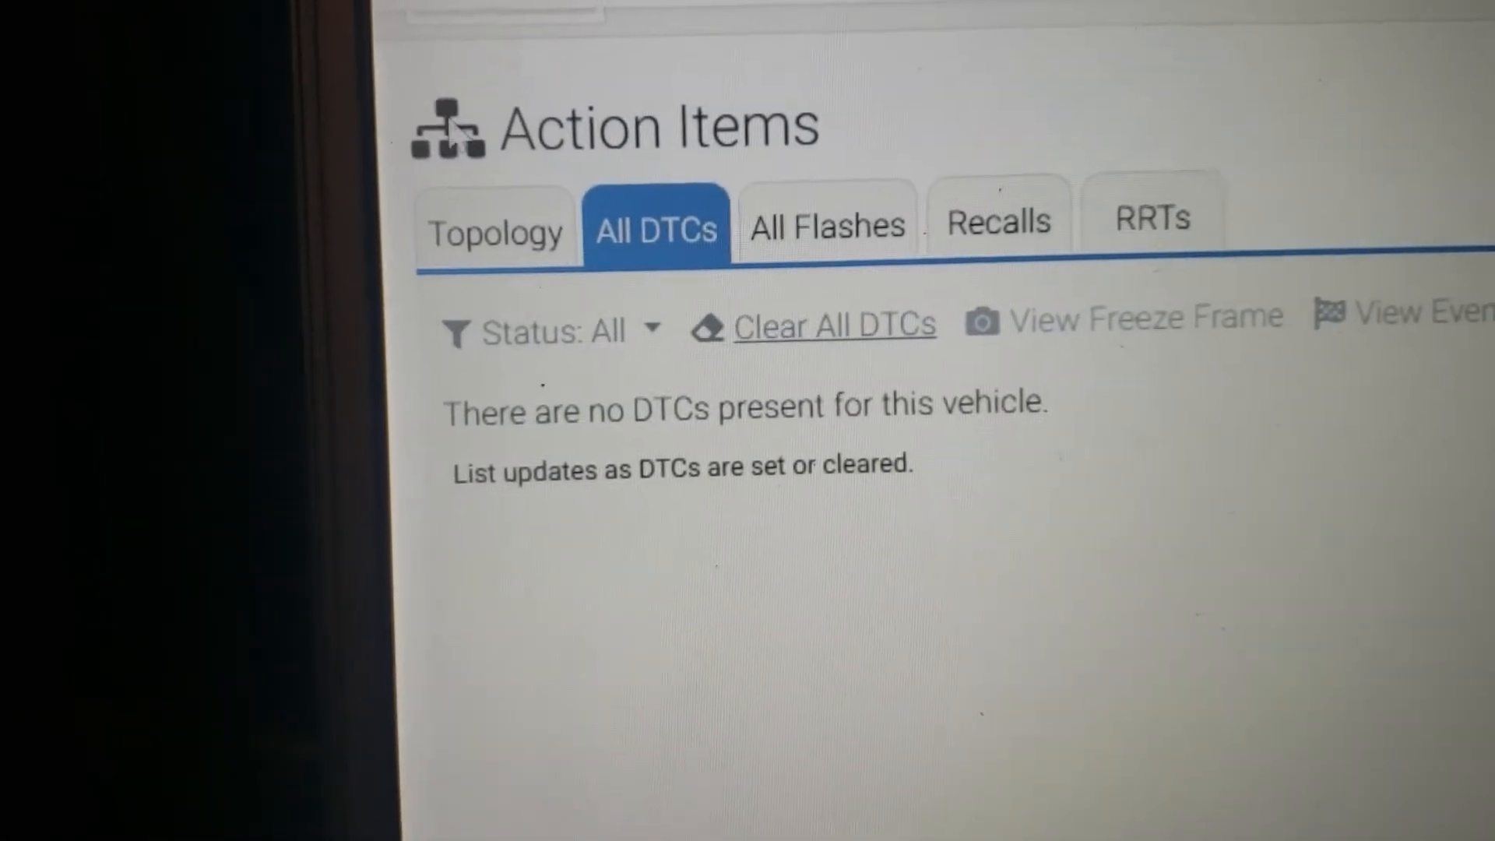
pyautogui.click(496, 232)
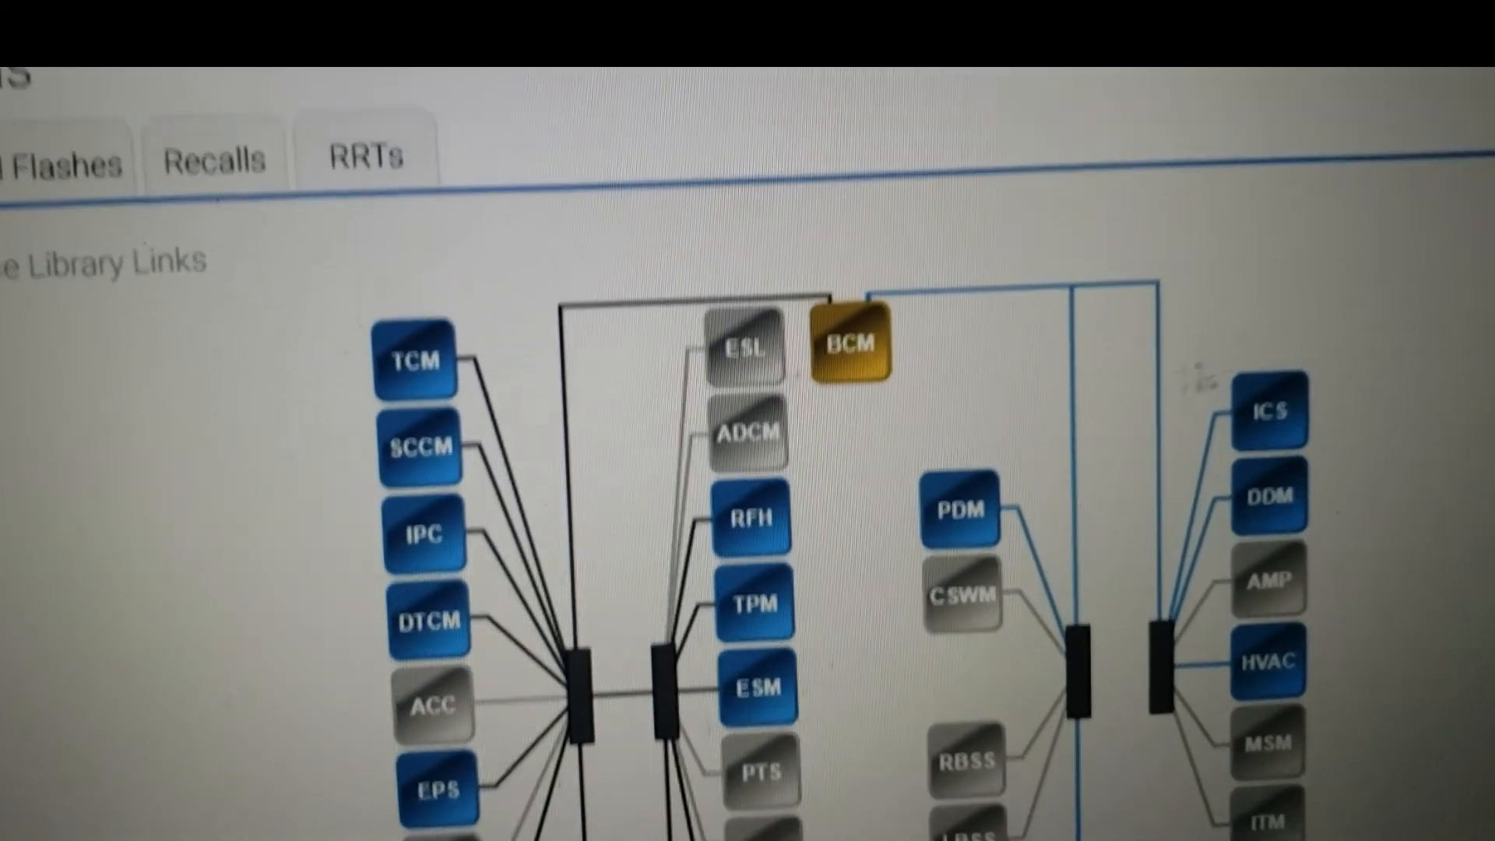
pyautogui.click(251, 235)
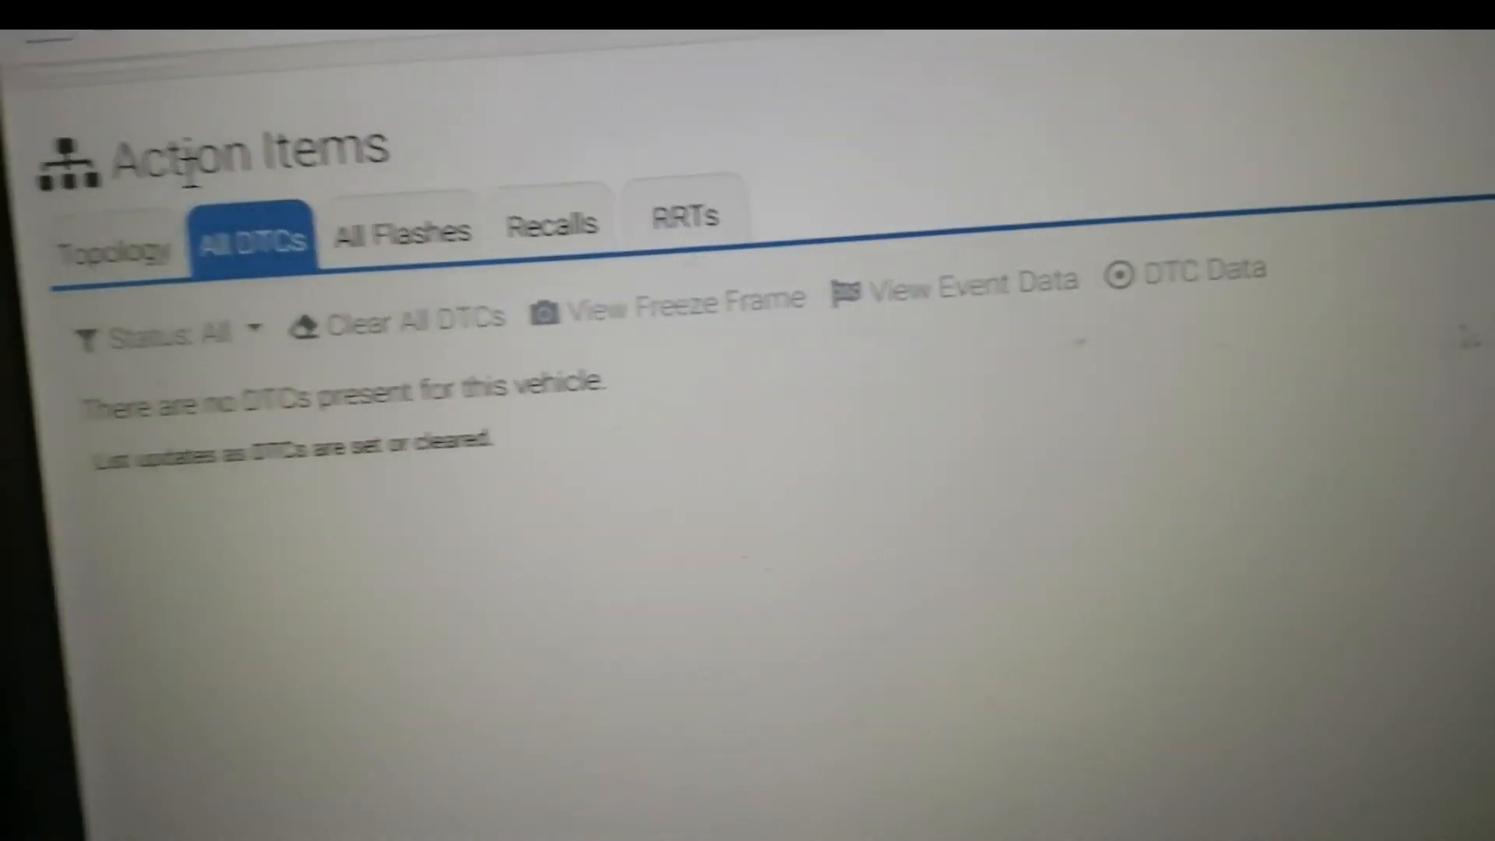